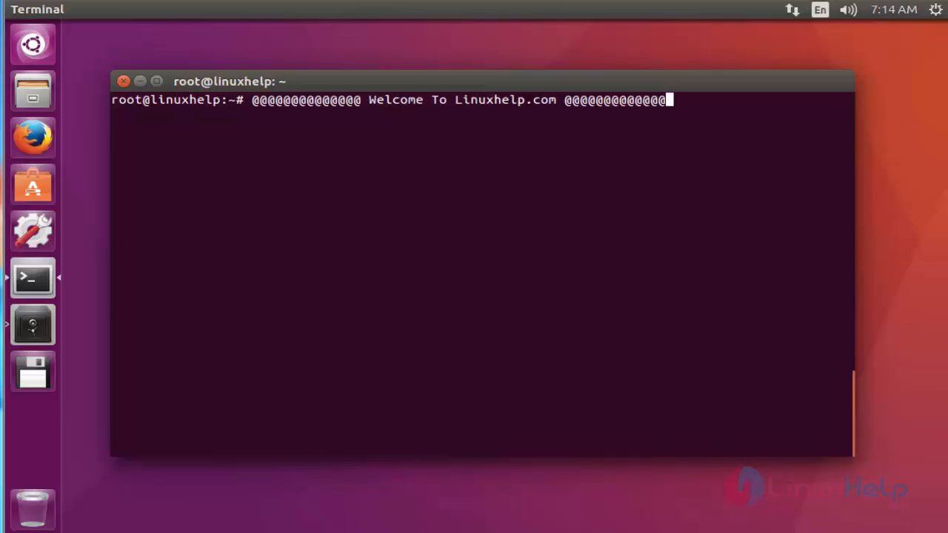
# - Add the ppa:mhsabbagh/greenproject repository with its signing key, then clear the terminal
pyautogui.write('add-apt-repository ppa:mhsabbagh/greenproject')
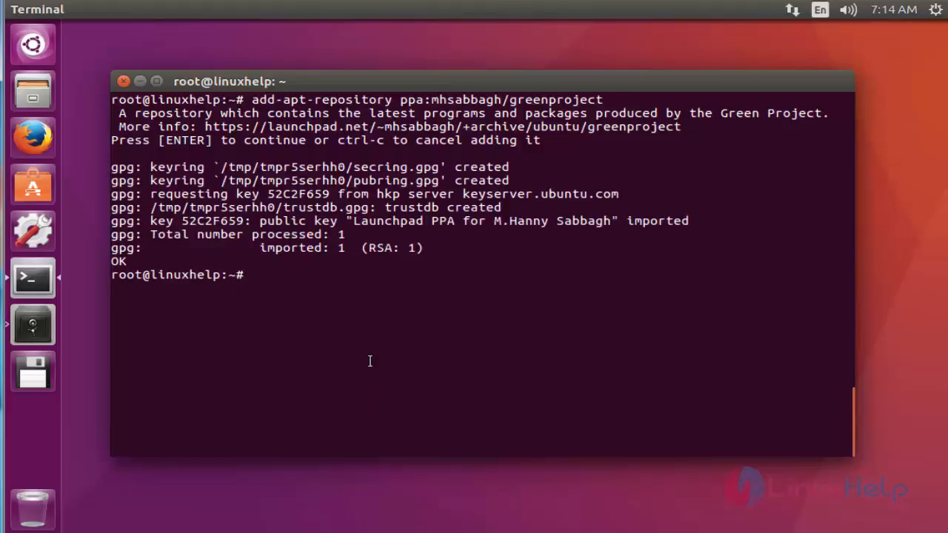
pyautogui.write('clear')
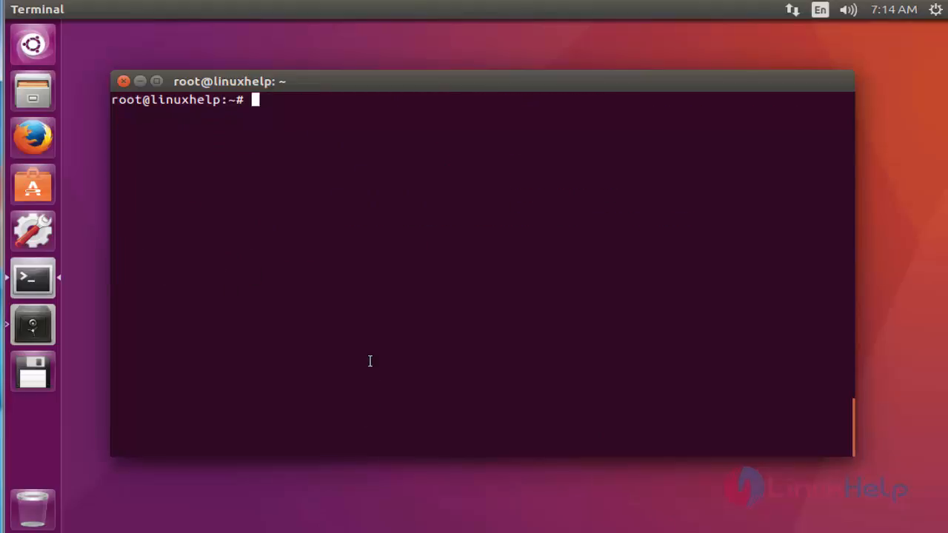
# - Run 'apt-get update' to refresh the package lists from the new PPA
pyautogui.write('apt-g')
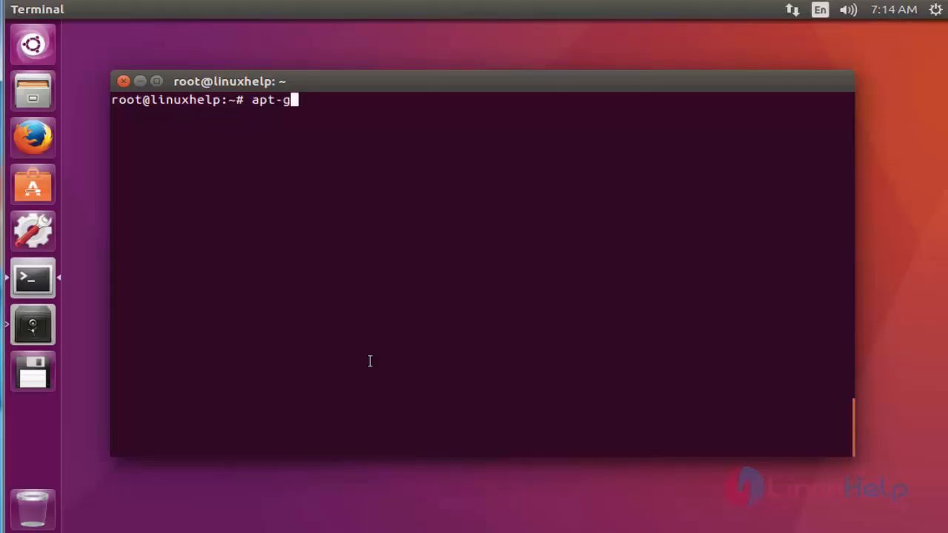
pyautogui.write('et')
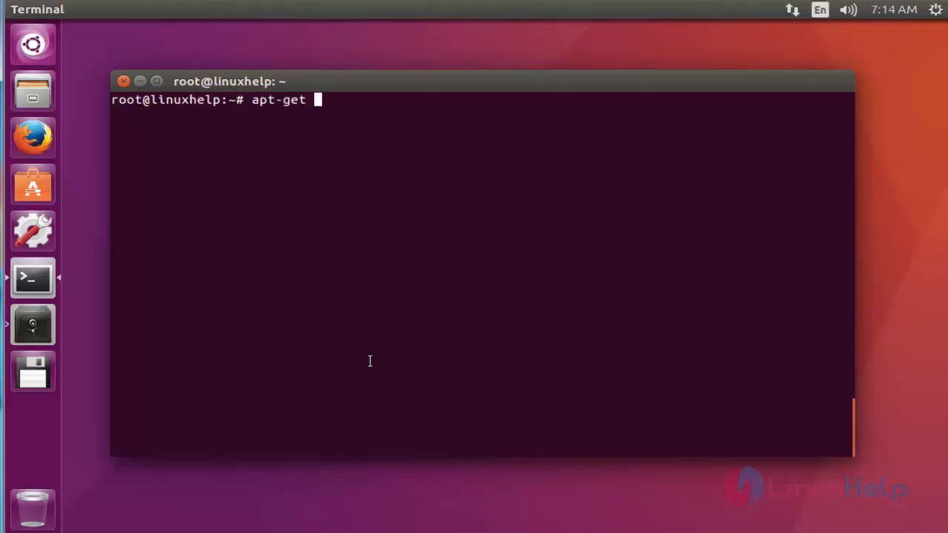
pyautogui.write('update')
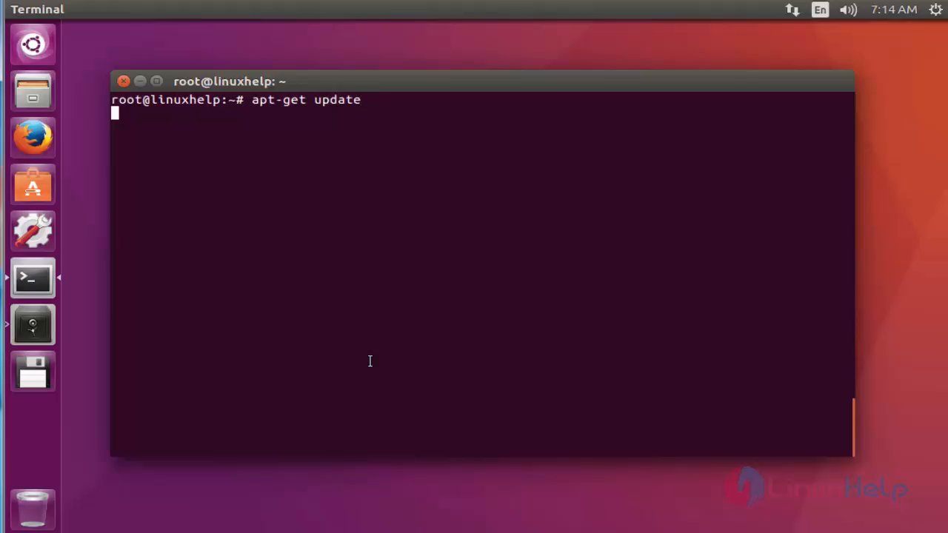
pyautogui.press('Return')
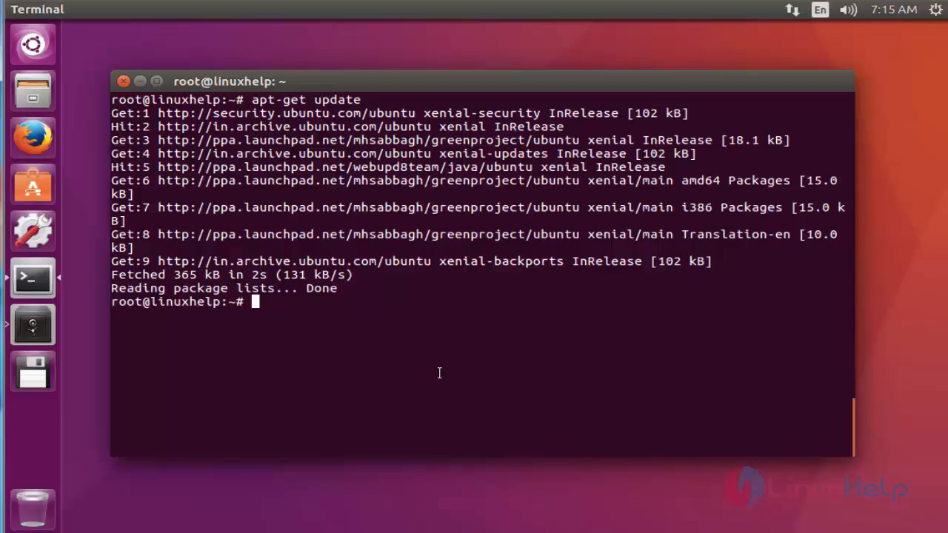
# - Run 'apt-get install green-recorder' and confirm installing the 79 new packages
pyautogui.write('apt-')
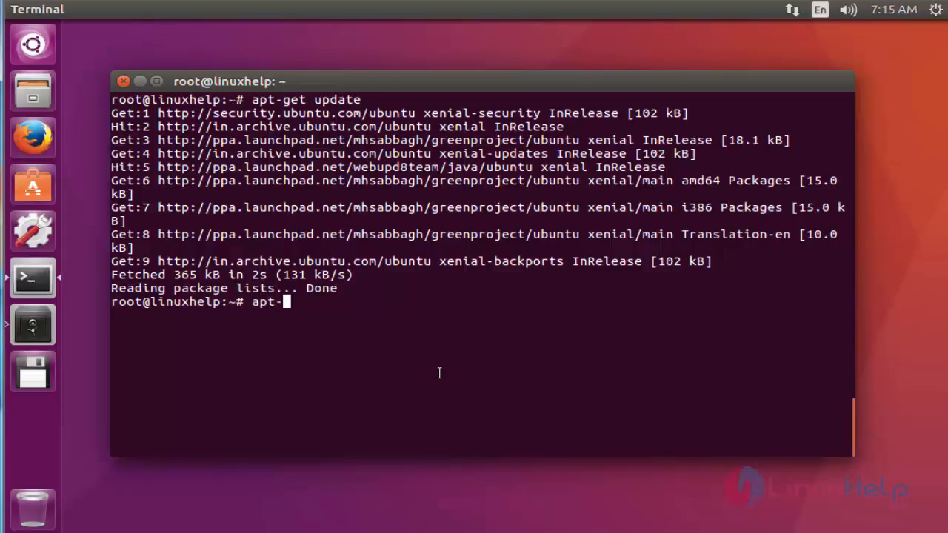
pyautogui.write('get in')
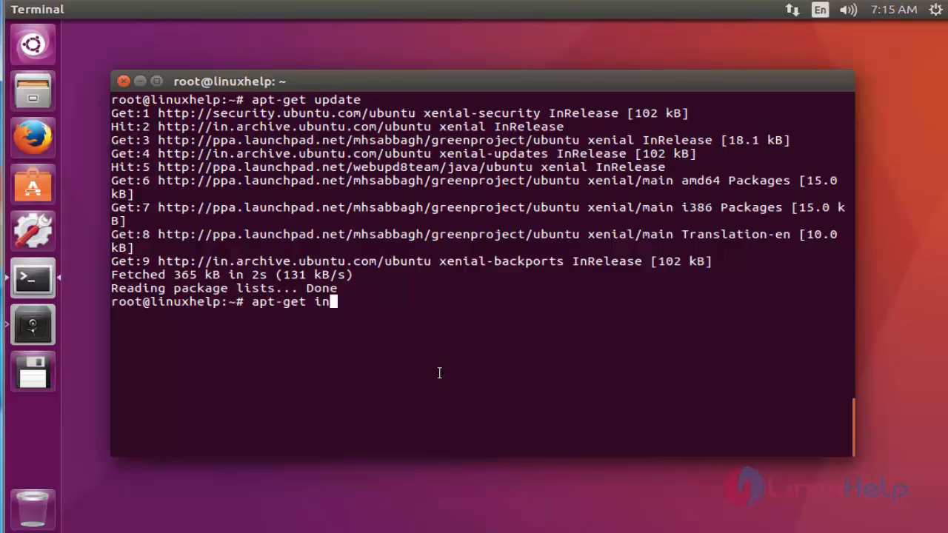
pyautogui.write('stall')
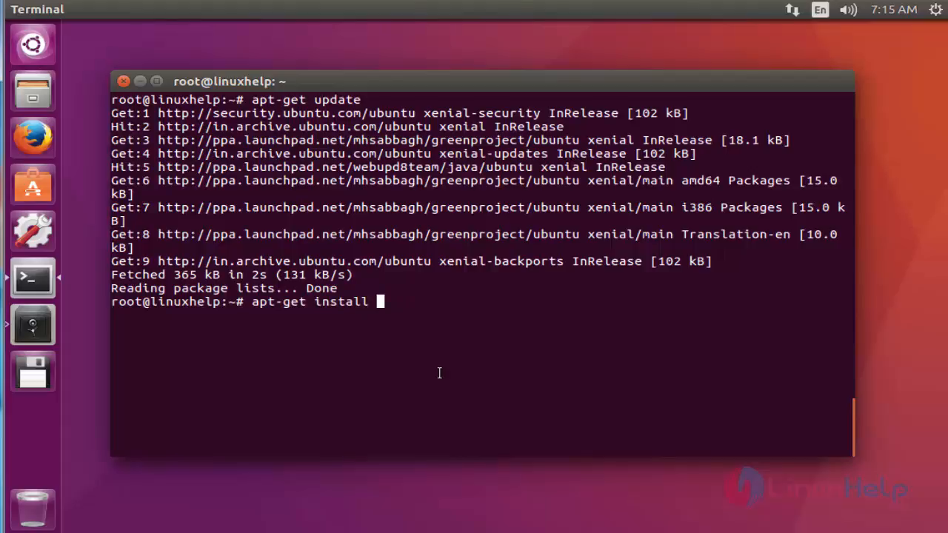
pyautogui.write('green')
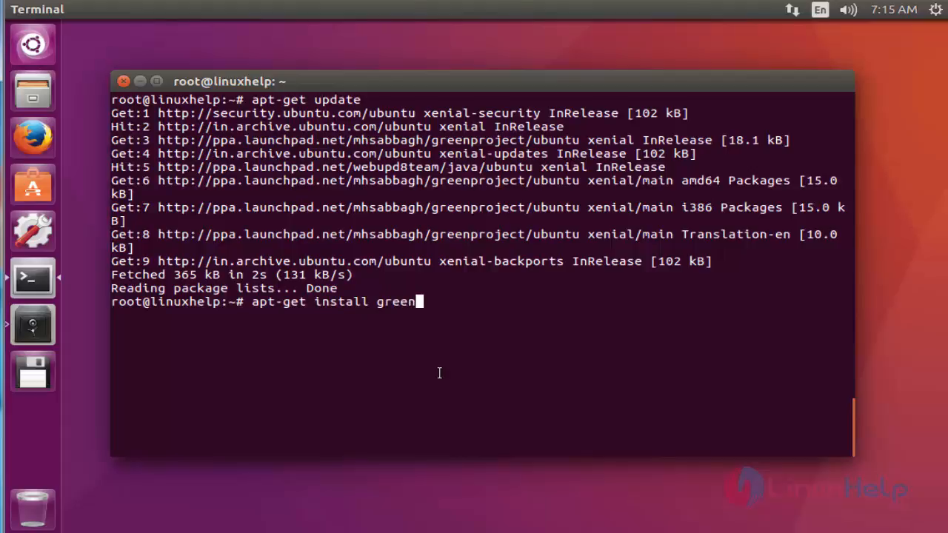
pyautogui.write('-reco')
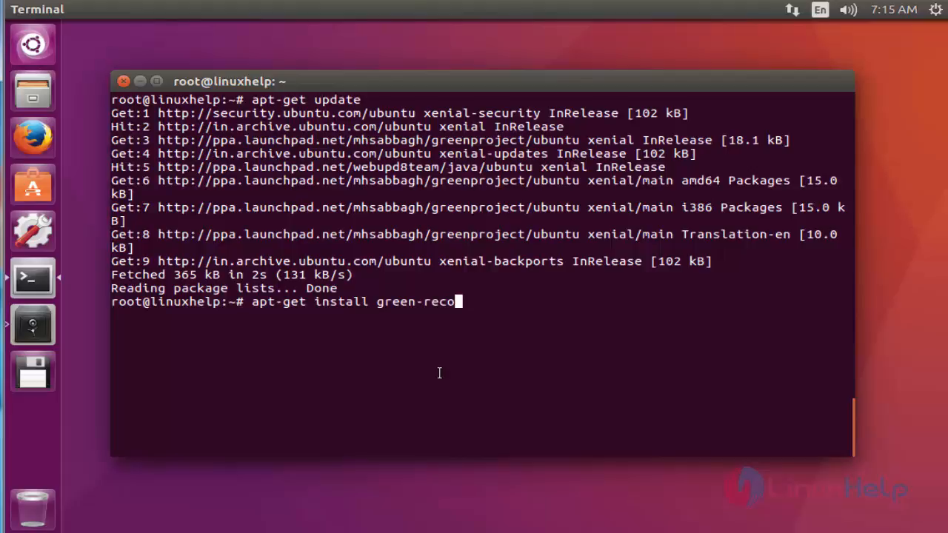
pyautogui.write('rder')
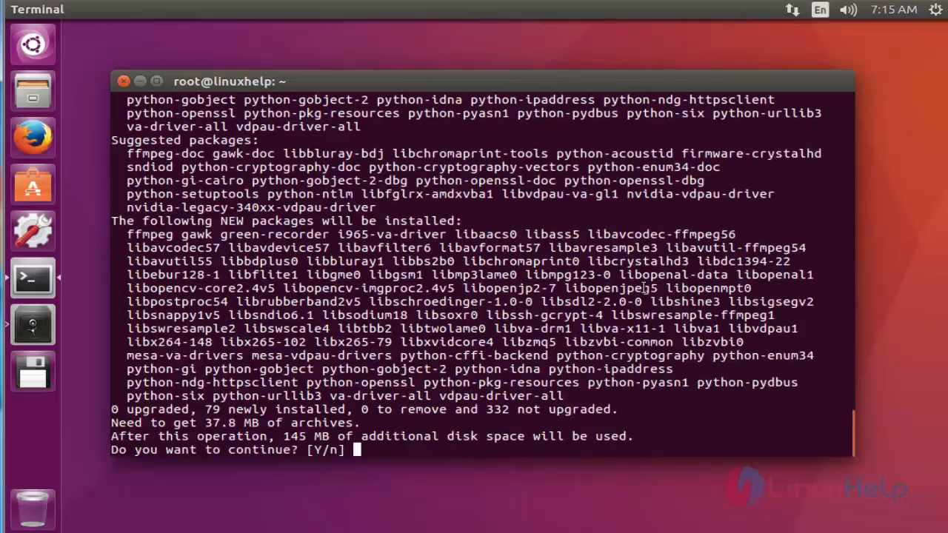
pyautogui.write('y')
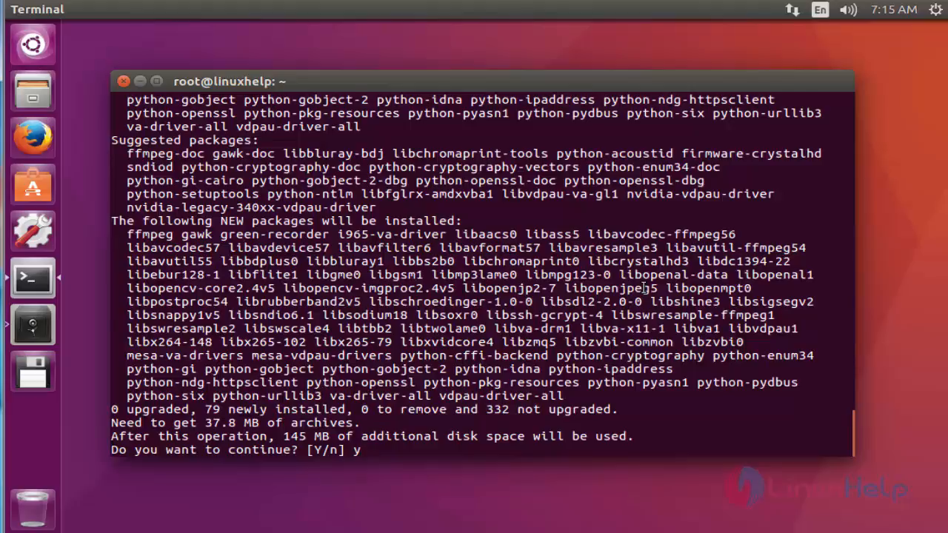
pyautogui.press('Return')
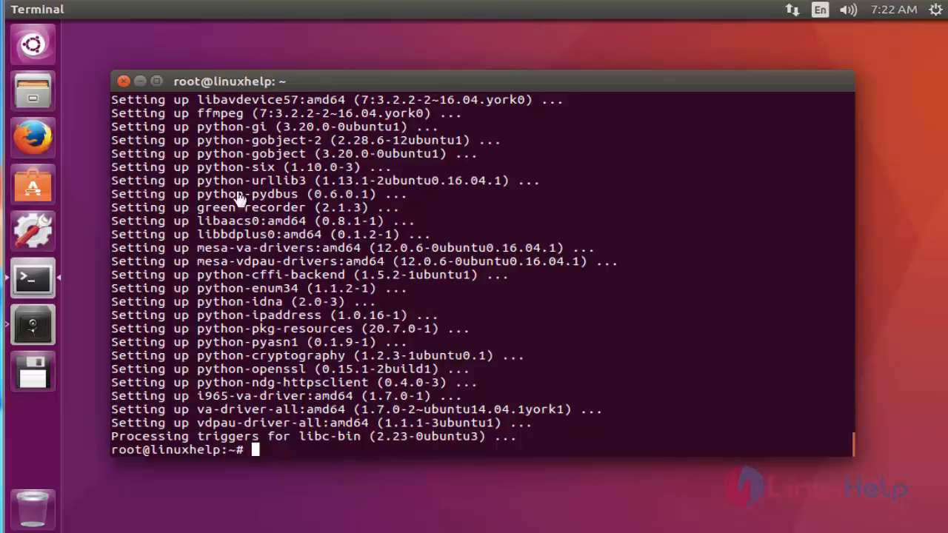
pyautogui.moveTo(213, 57)
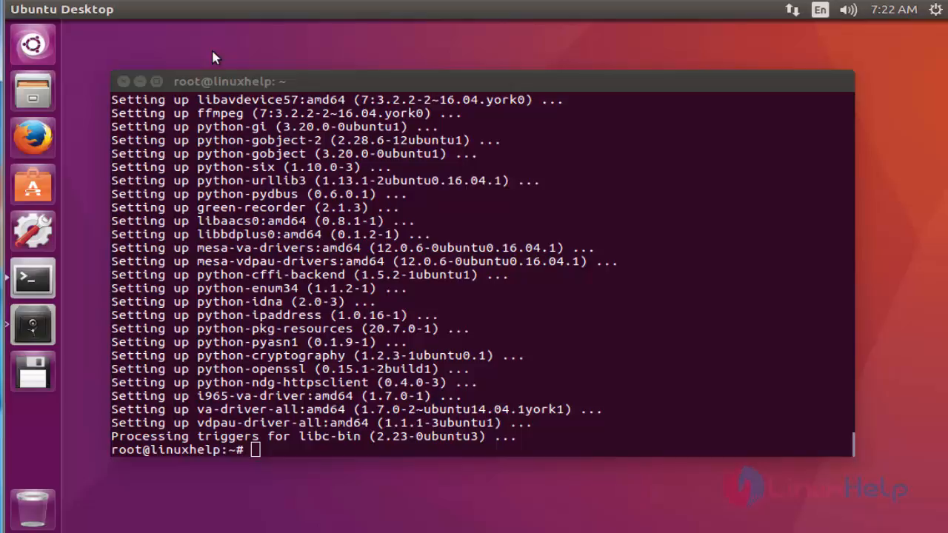
# - Search 'green' in the Dash and launch Green Recorder
pyautogui.click(32, 43)
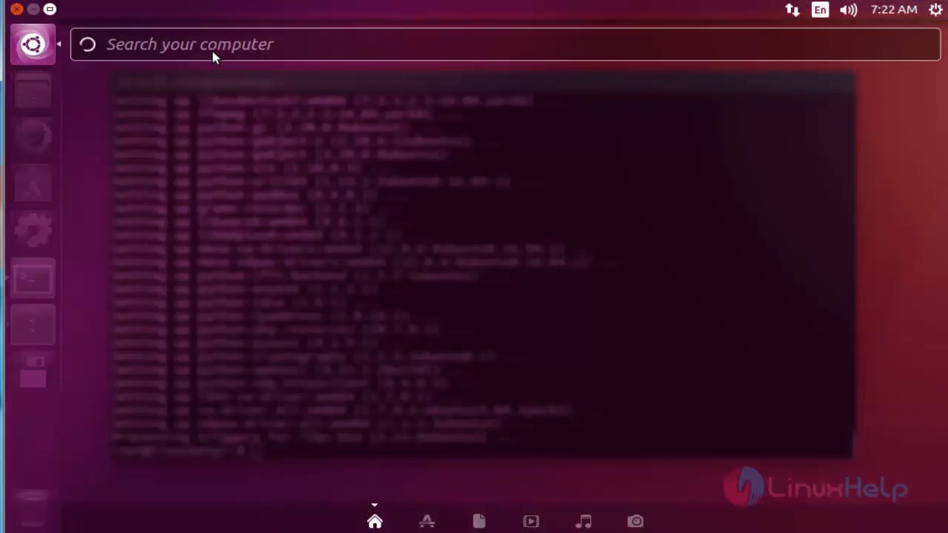
pyautogui.write('gr')
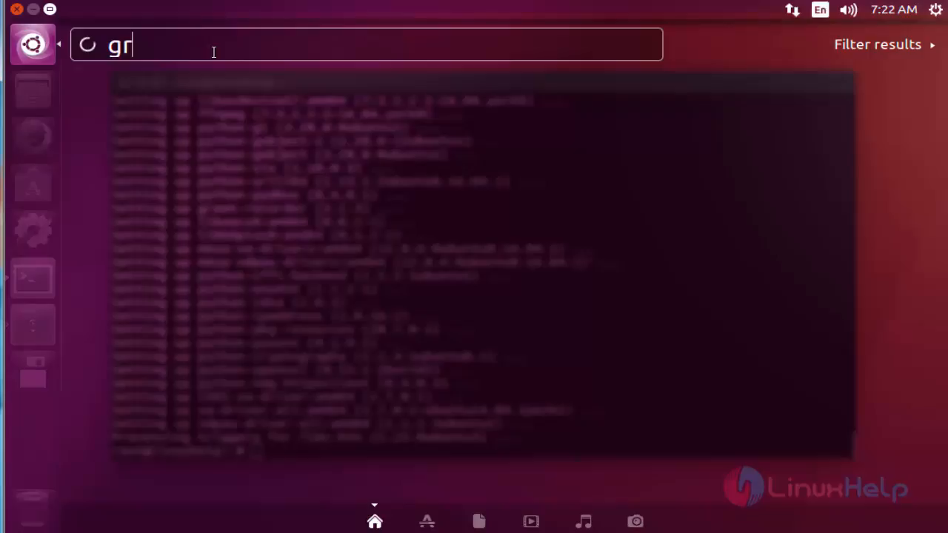
pyautogui.write('een')
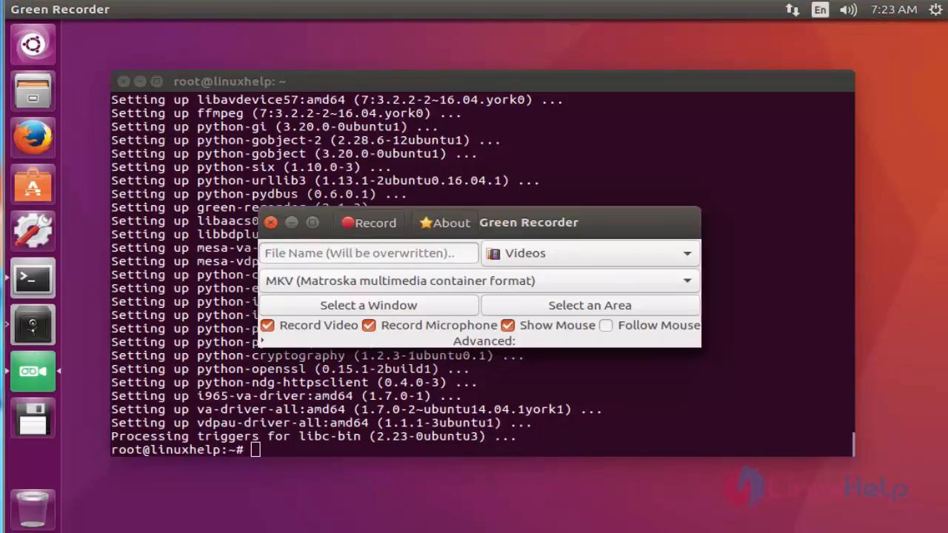
pyautogui.moveTo(332, 318)
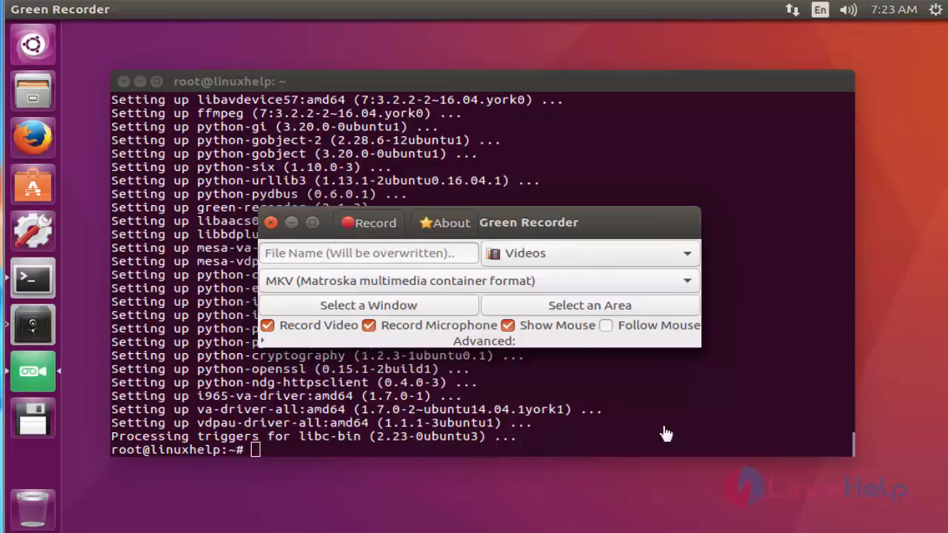
pyautogui.moveTo(380, 230)
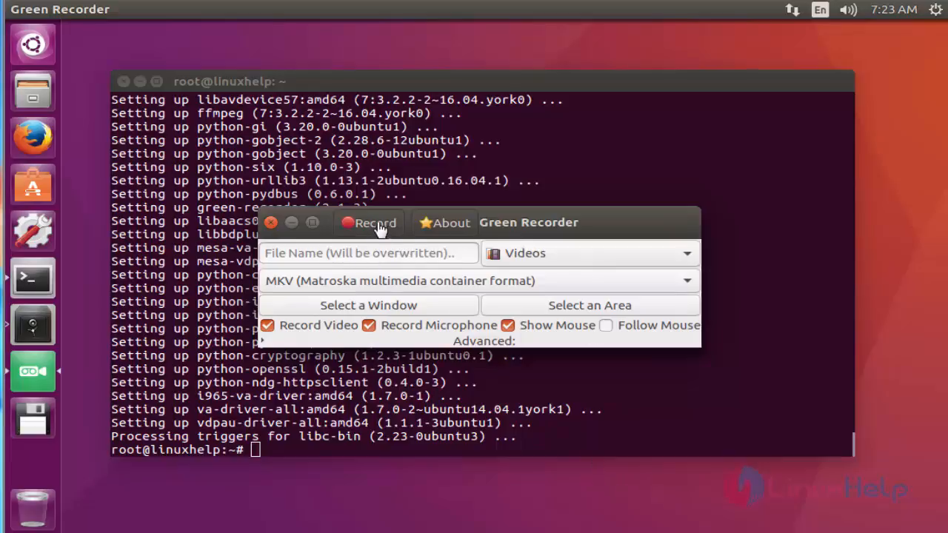
pyautogui.moveTo(576, 254)
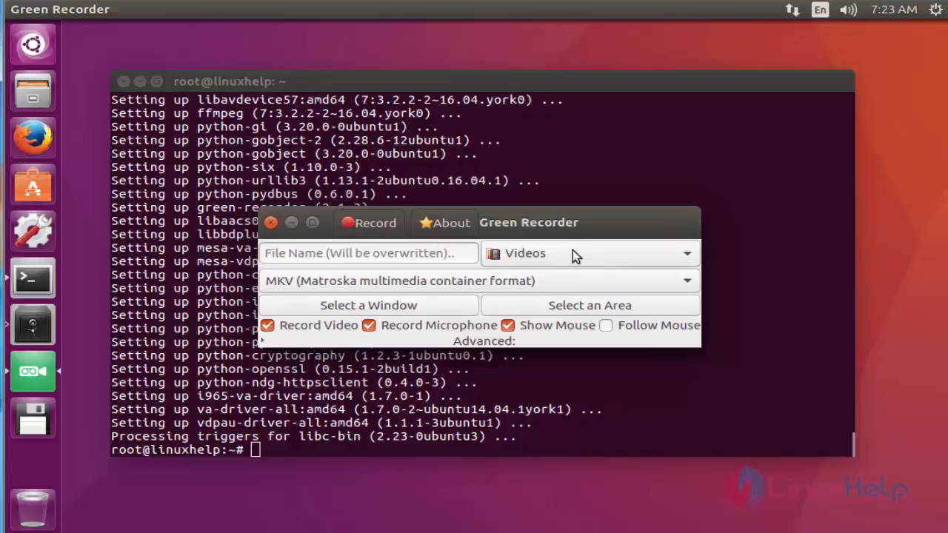
# - Choose Videos as Green Recorder's save folder
pyautogui.click(589, 252)
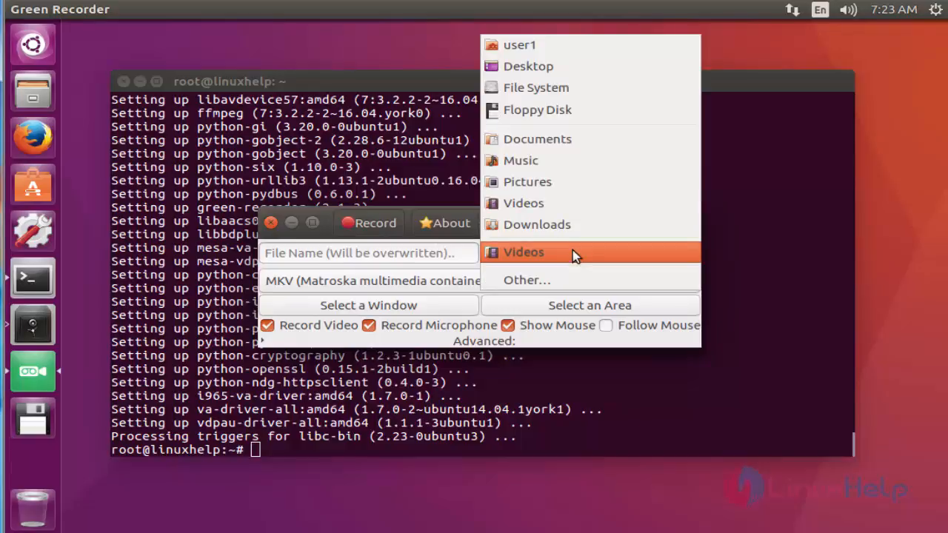
pyautogui.moveTo(529, 262)
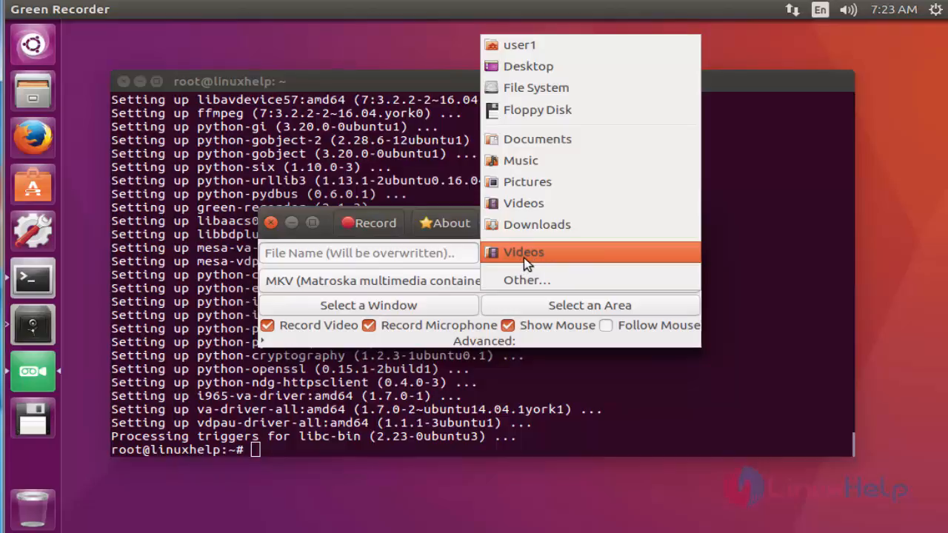
pyautogui.click(523, 252)
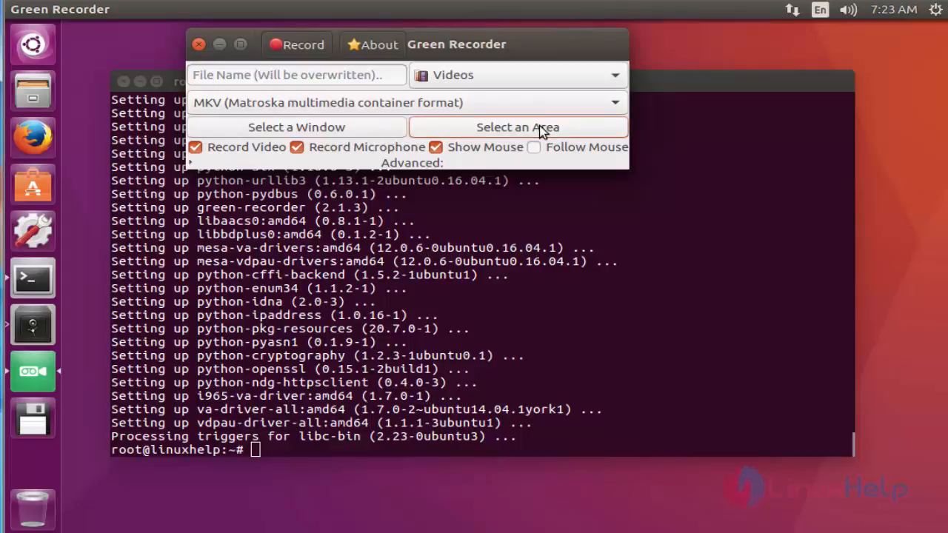
# - Select an area and frame the terminal text with the Area Chooser
pyautogui.click(517, 126)
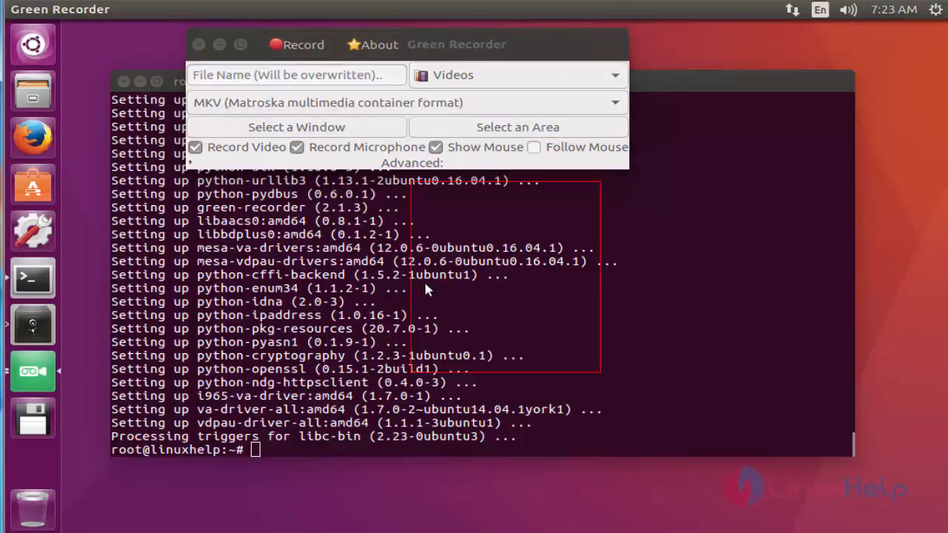
pyautogui.moveTo(303, 254)
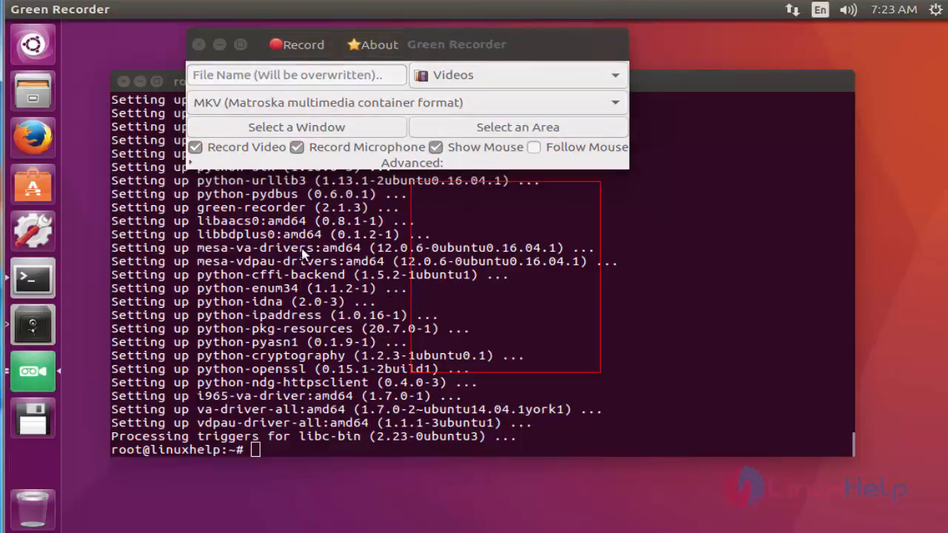
pyautogui.click(517, 127)
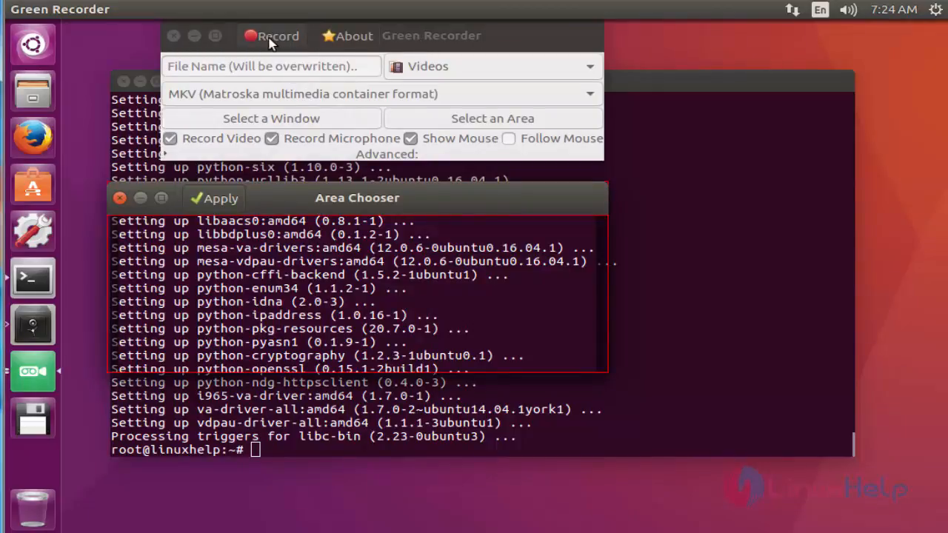
# - Record the selected area, then stop it from the tray indicator
pyautogui.click(271, 36)
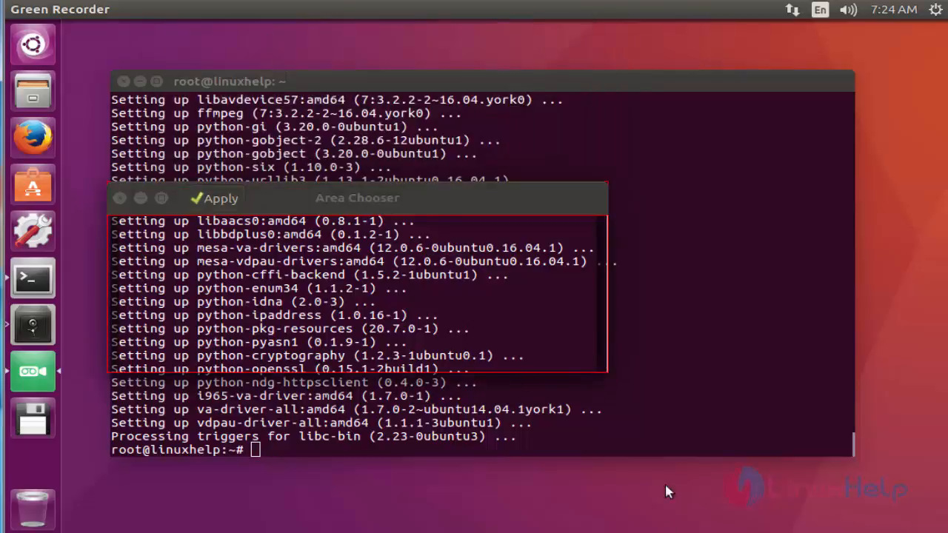
pyautogui.moveTo(619, 344)
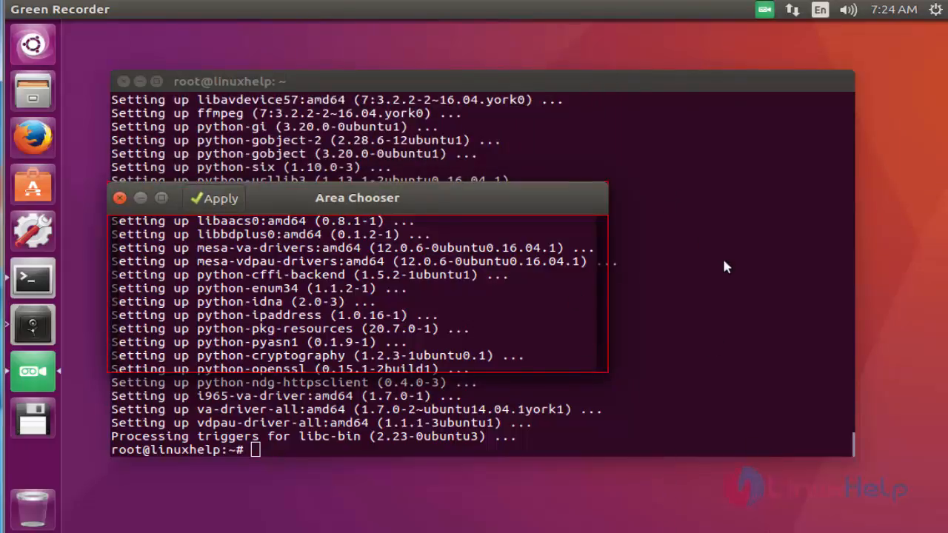
pyautogui.moveTo(452, 293)
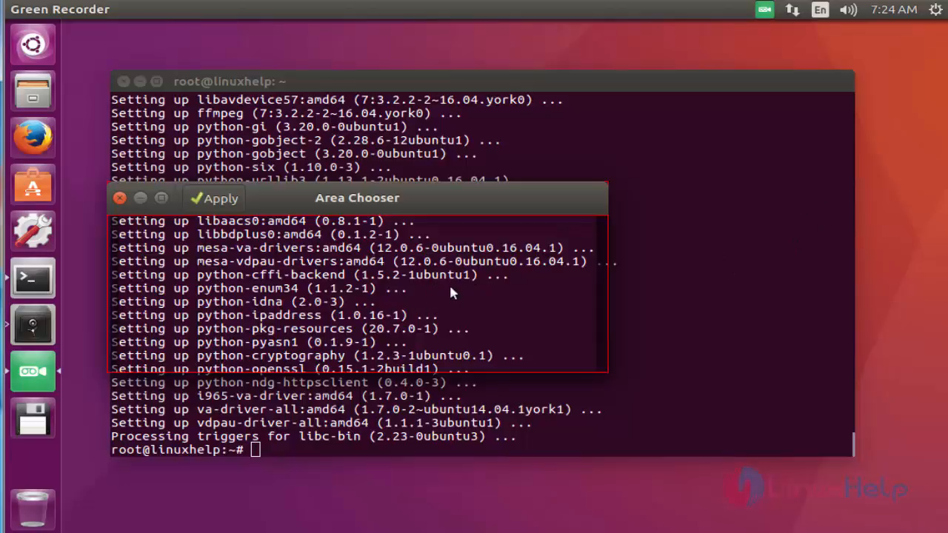
pyautogui.moveTo(214, 198)
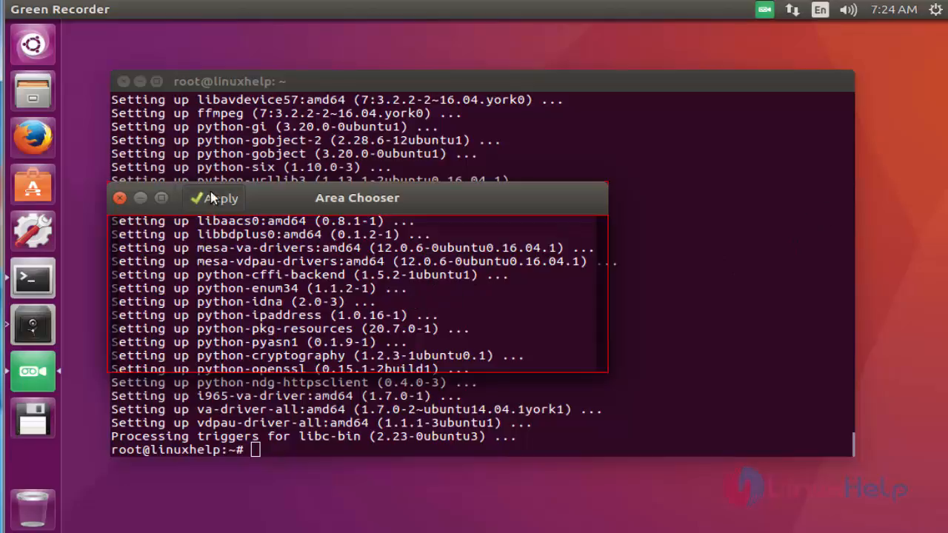
pyautogui.moveTo(494, 14)
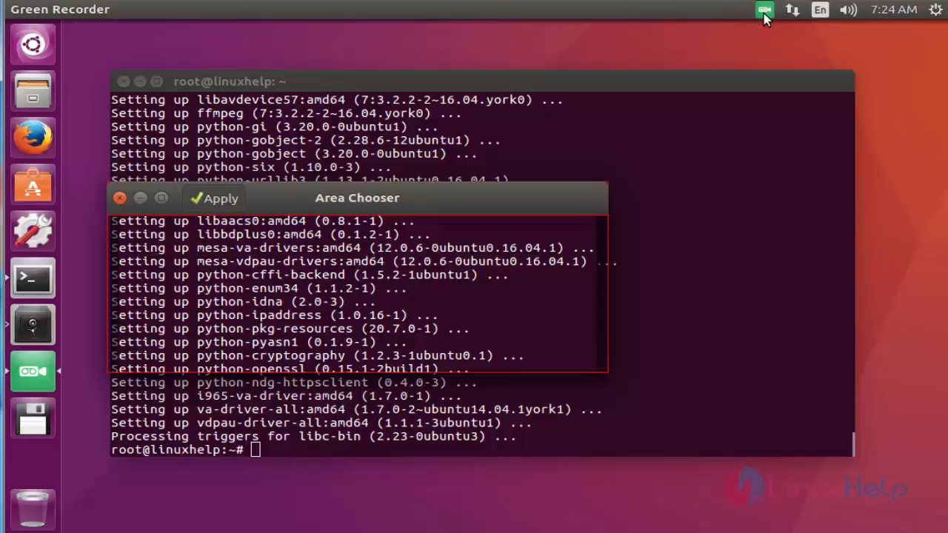
pyautogui.click(213, 197)
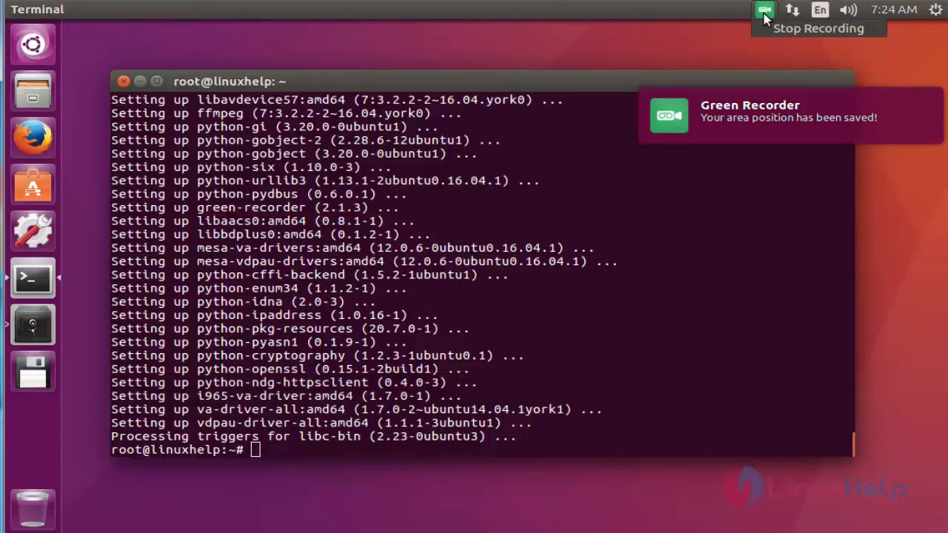
pyautogui.click(760, 10)
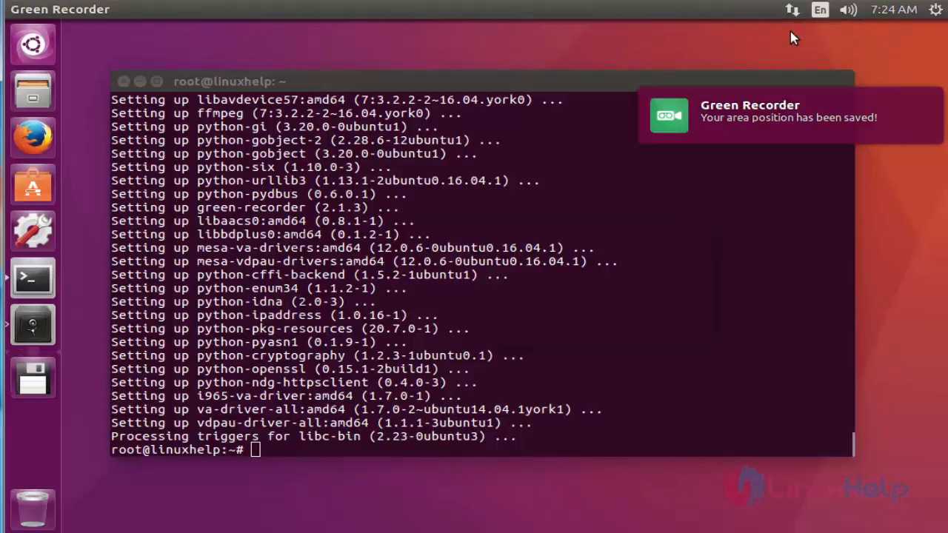
pyautogui.click(33, 372)
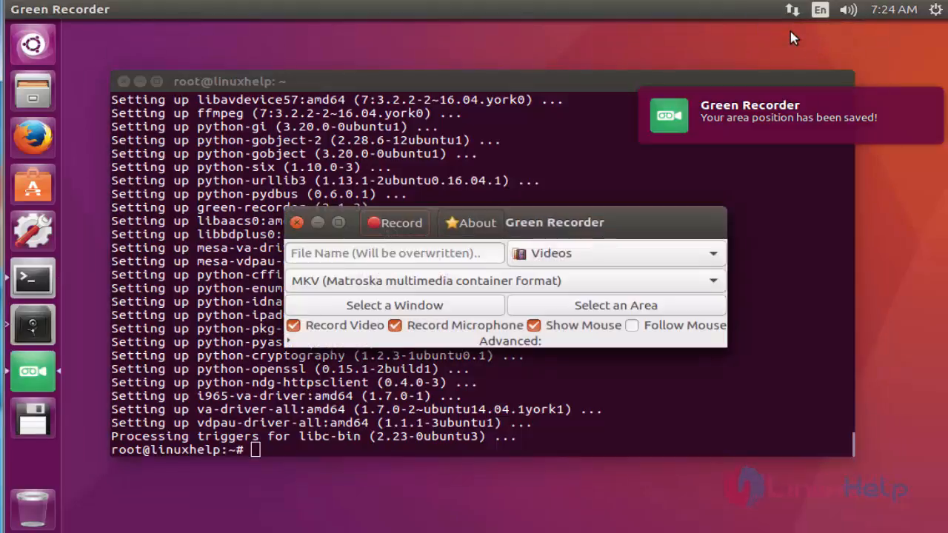
pyautogui.moveTo(613, 236)
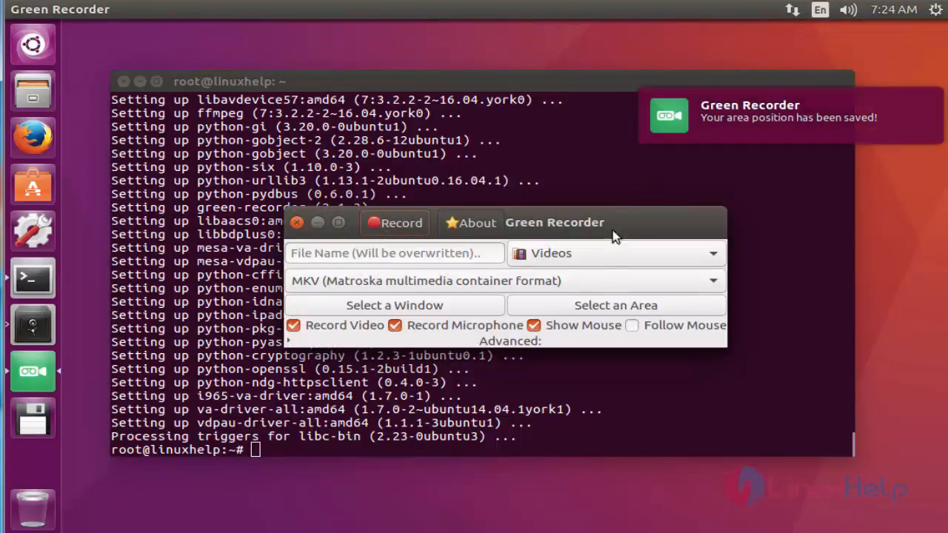
pyautogui.moveTo(32, 91)
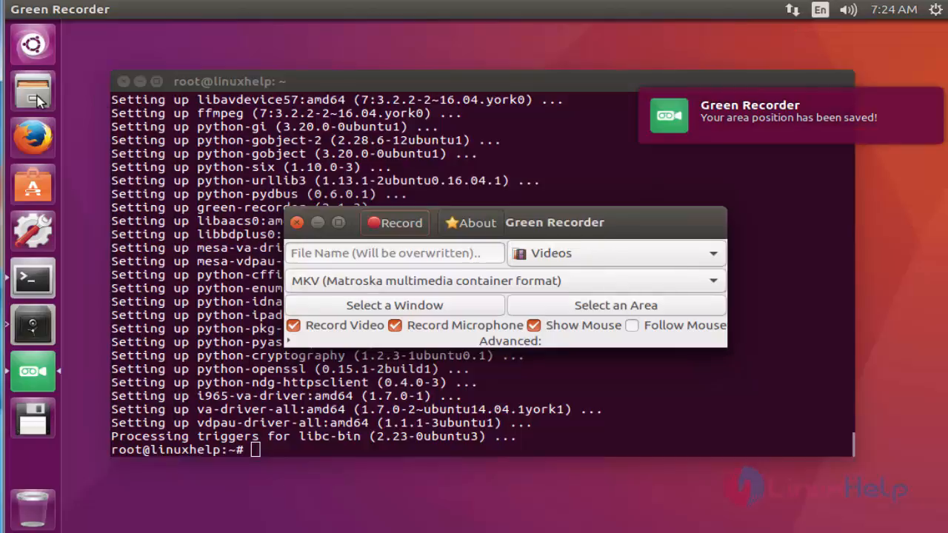
# - Open the Videos folder in Files and play the saved MKV recording
pyautogui.click(33, 91)
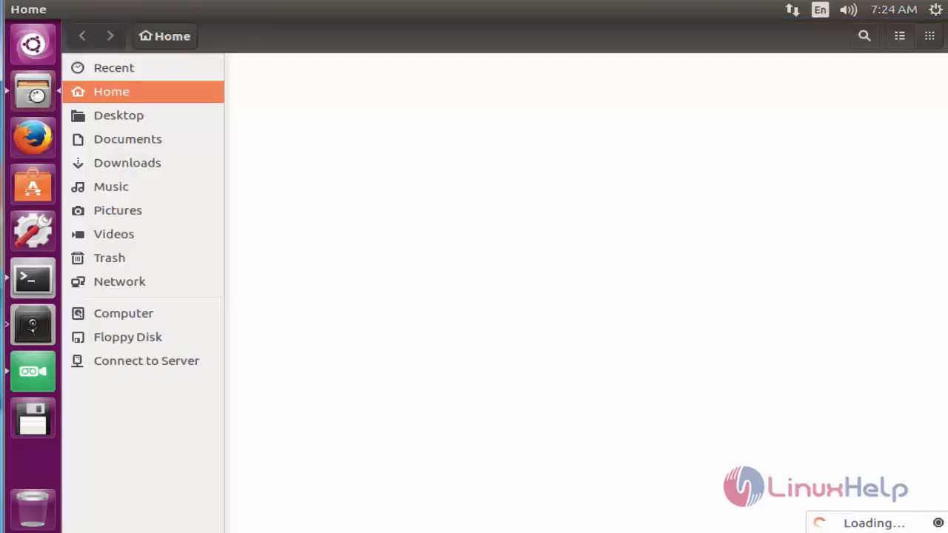
pyautogui.click(114, 234)
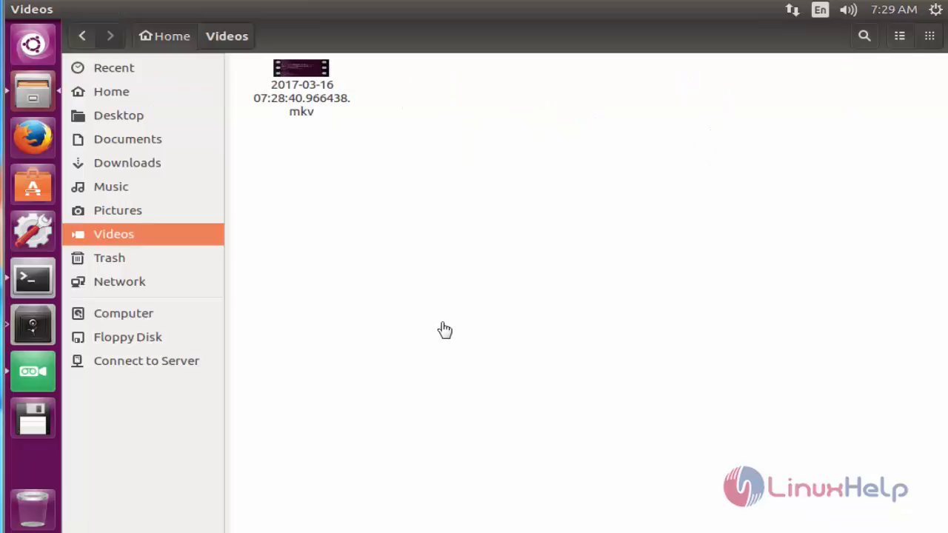
pyautogui.moveTo(323, 126)
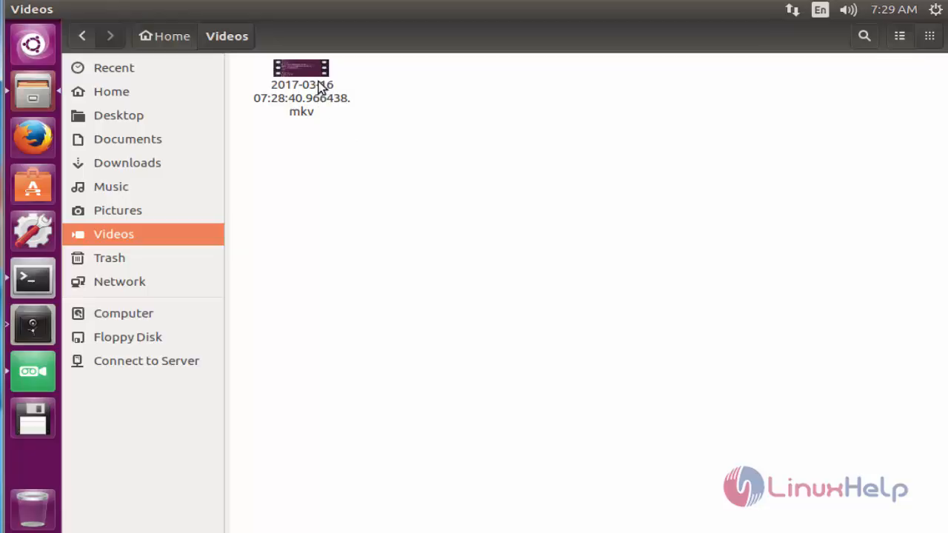
pyautogui.doubleClick(303, 67)
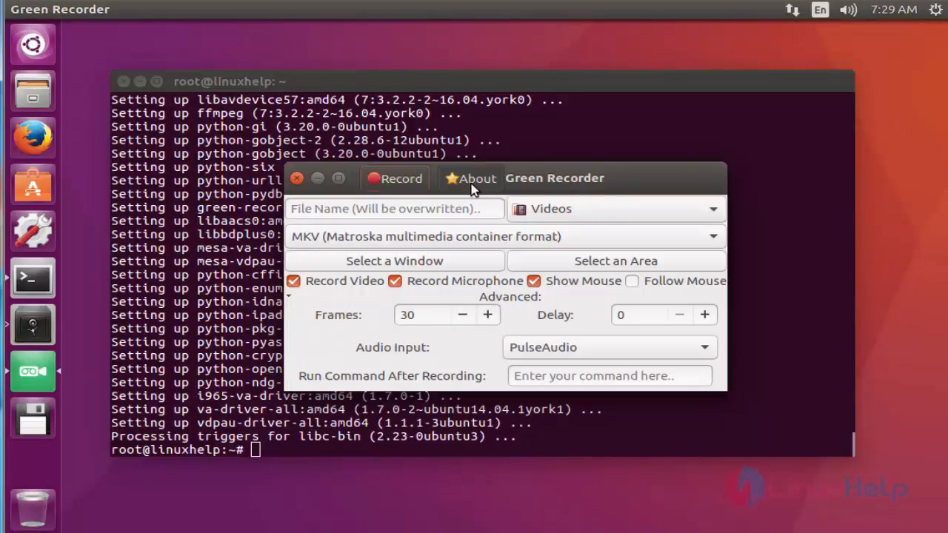
pyautogui.moveTo(460, 236)
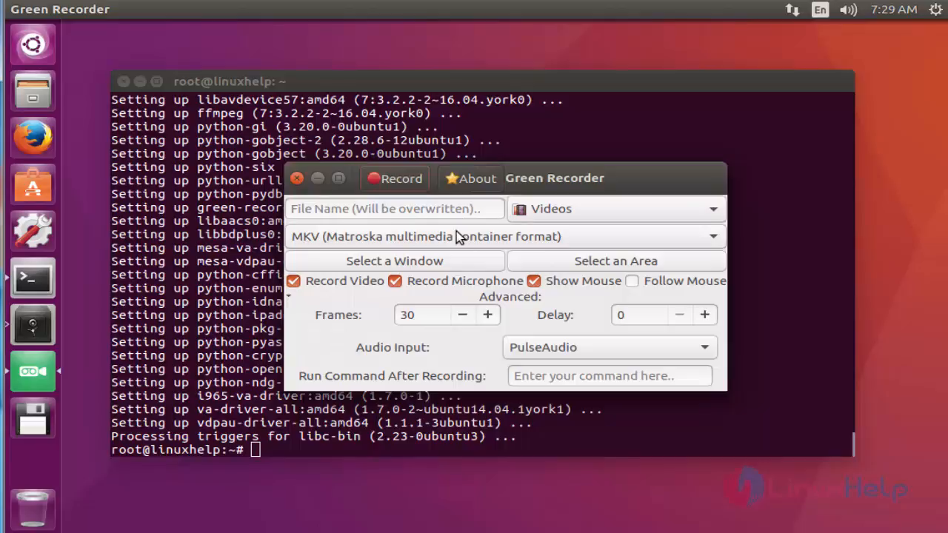
pyautogui.moveTo(473, 237)
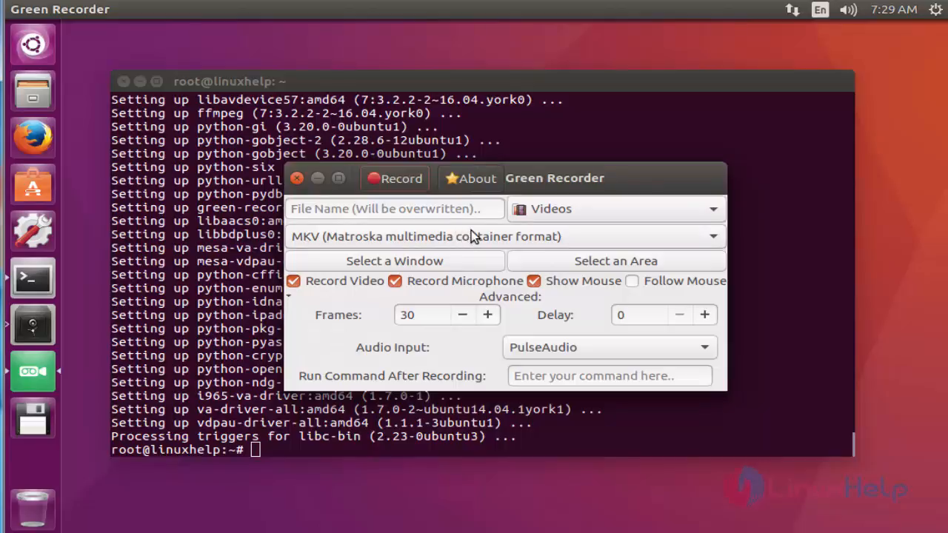